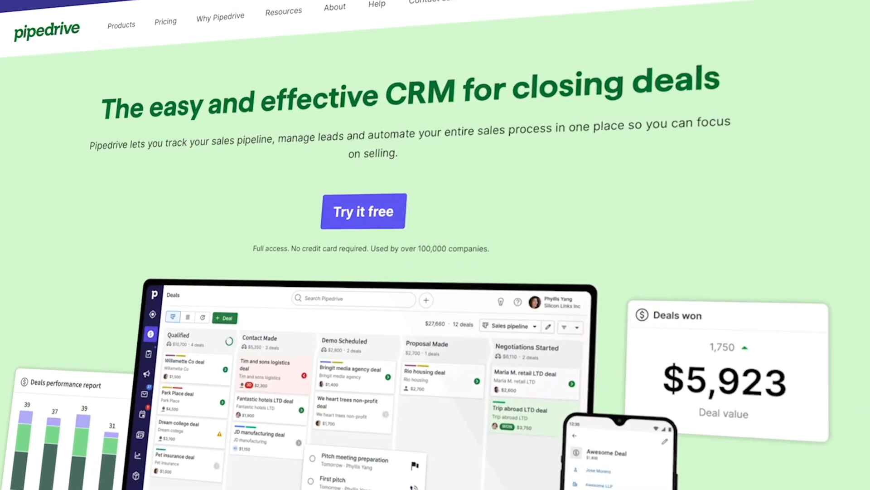
Scroll the Pipedrive homepage and automation page down to the 'Start closing more deals' sign-up section.
scroll(down, 3)
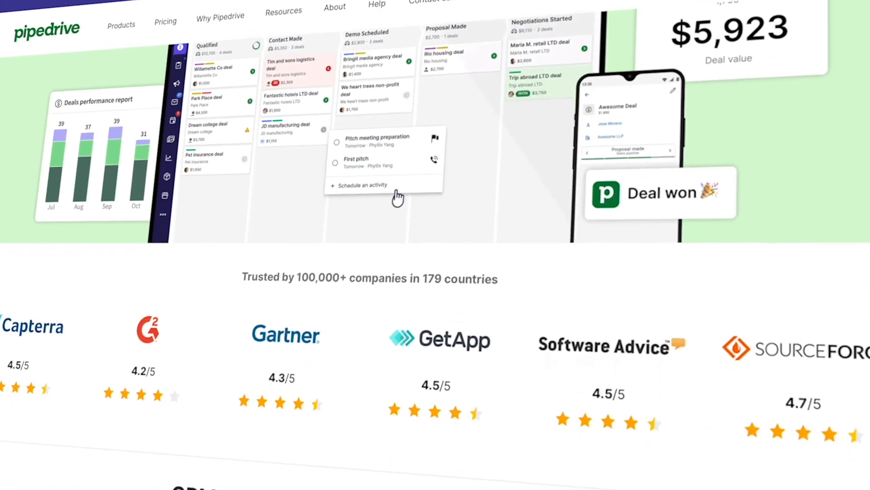
scroll(down, 3)
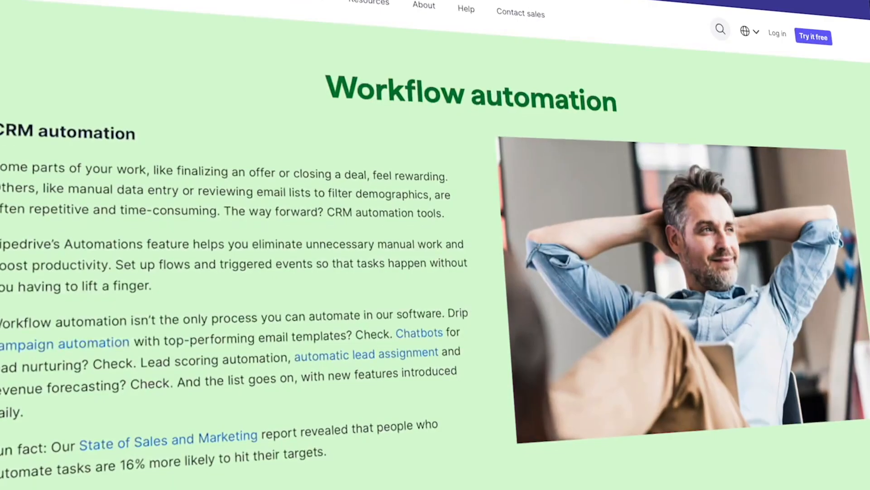
scroll(down, 3)
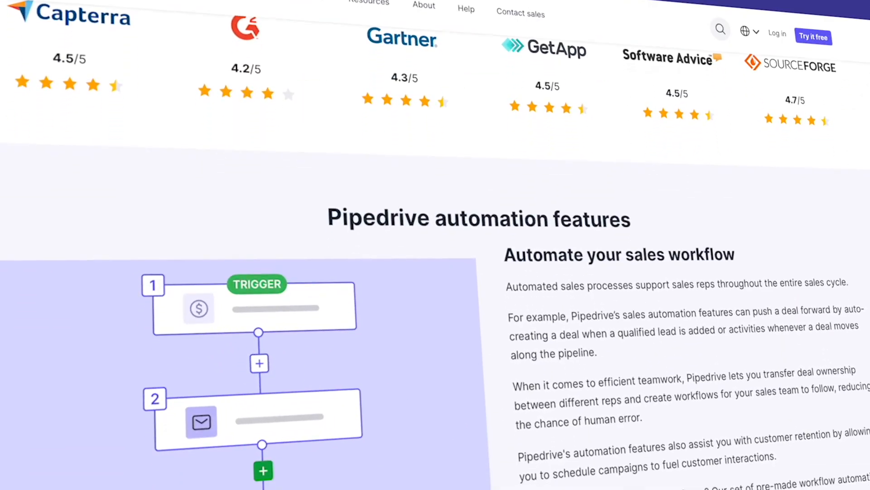
scroll(down, 3)
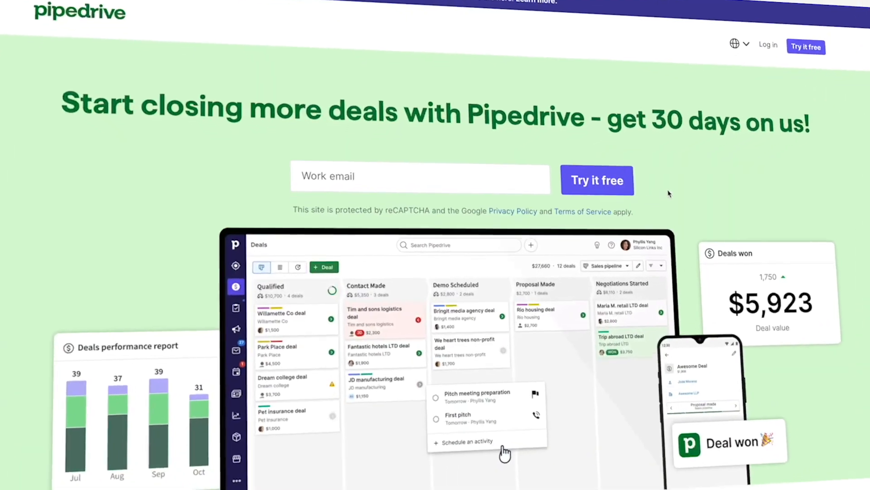
scroll(down, 3)
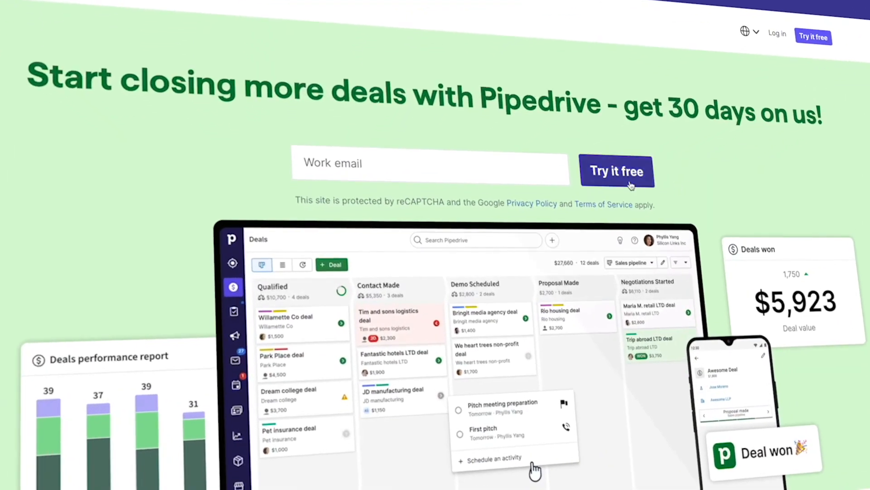
Open the 'Sign up in two minutes' free-trial form from Try it free on pipedrive.com.
click(617, 170)
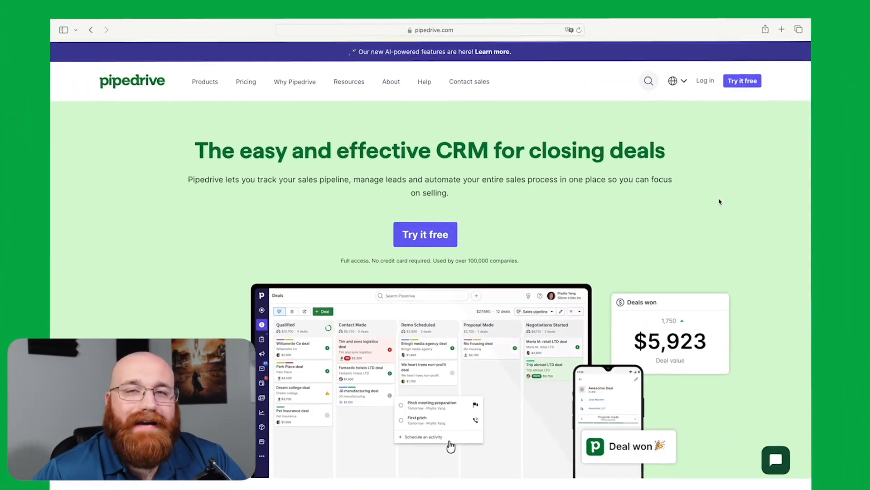
click(743, 81)
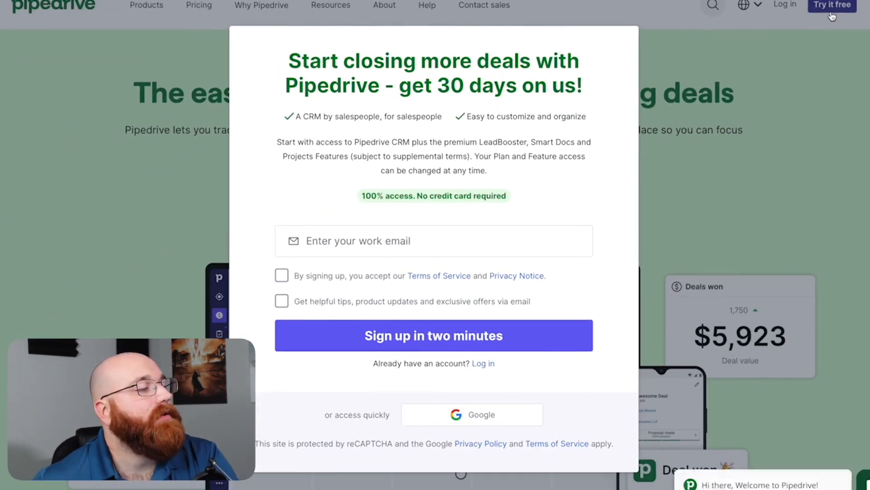
click(433, 242)
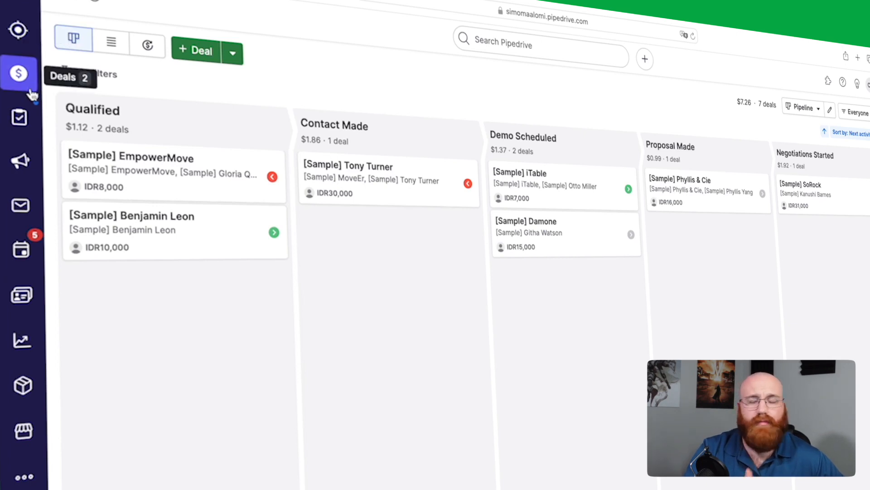
mouse_move(19, 161)
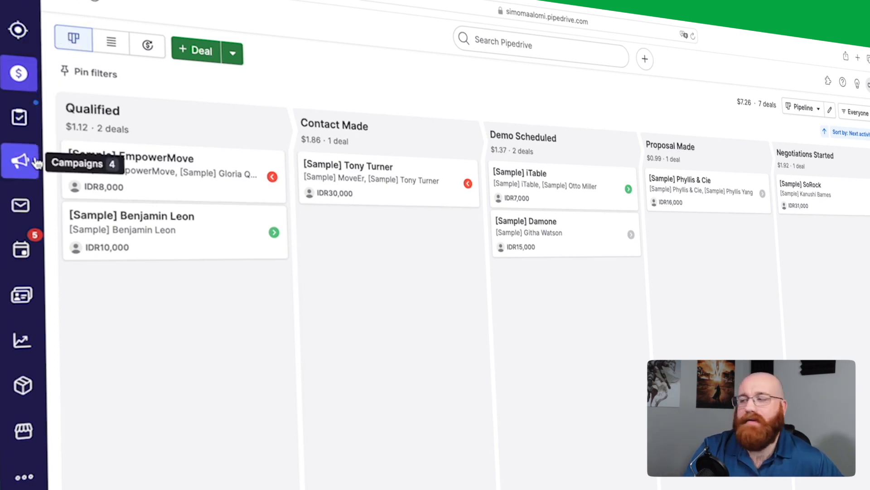
mouse_move(21, 239)
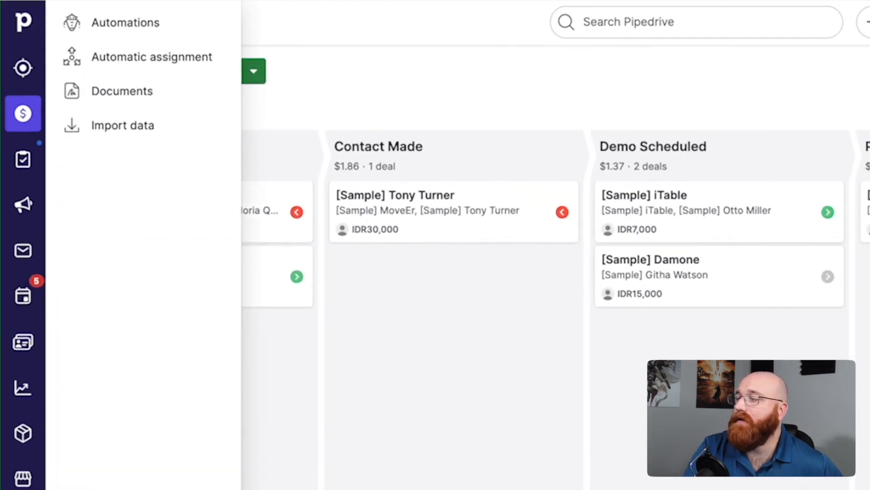
Open the Automations tool from the More menu on the deals board.
click(129, 22)
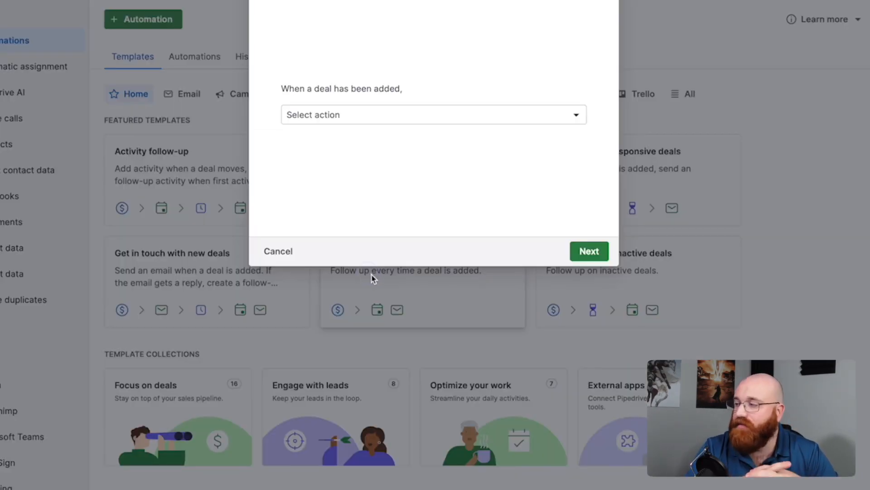
Choose Add an activity as the template's action and continue to its details.
click(433, 114)
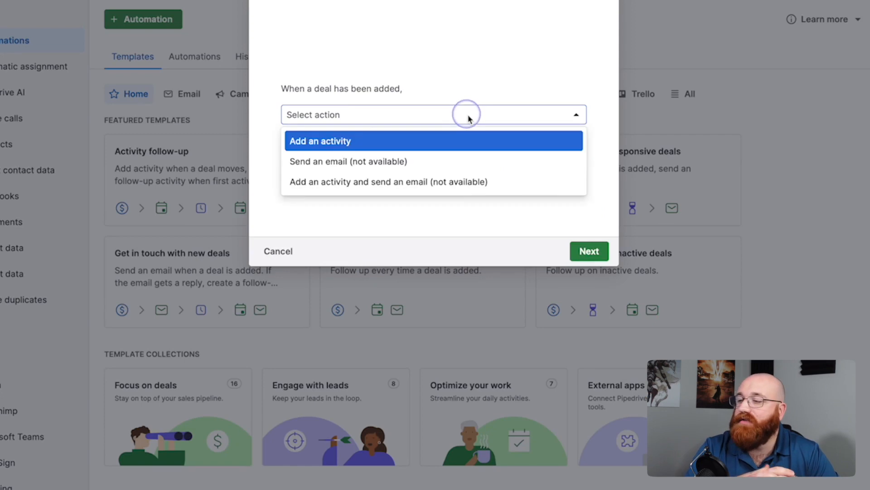
click(320, 140)
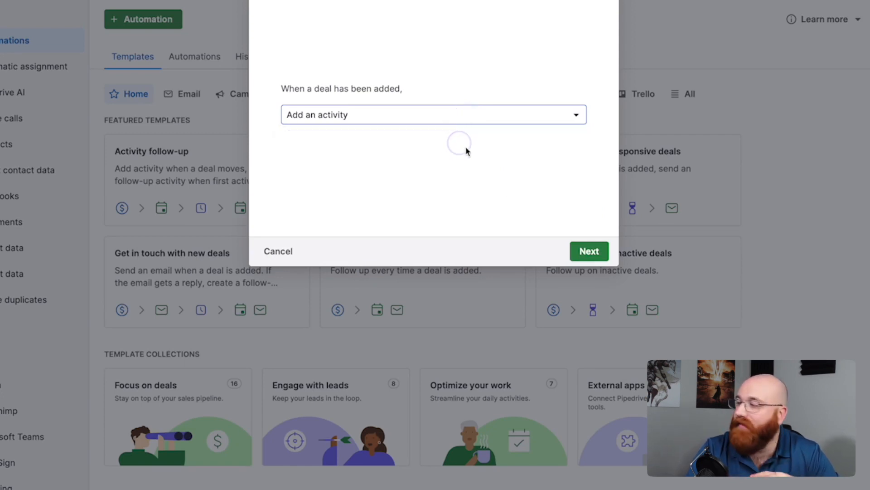
click(588, 251)
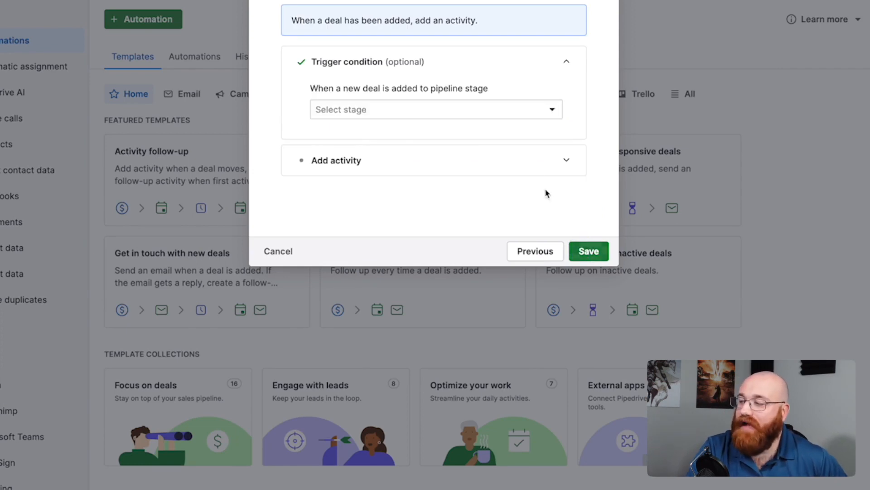
Set stage Qualified, subject field Deal, activity type Meeting, and save the automation.
click(436, 110)
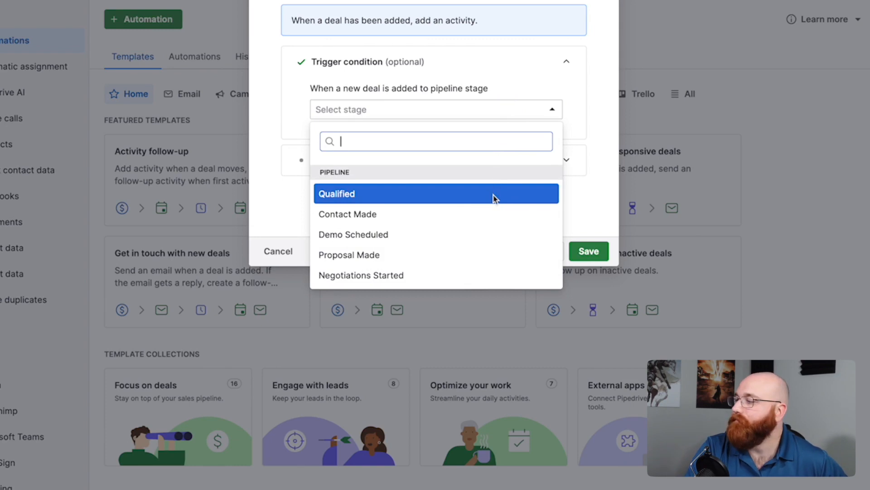
click(337, 193)
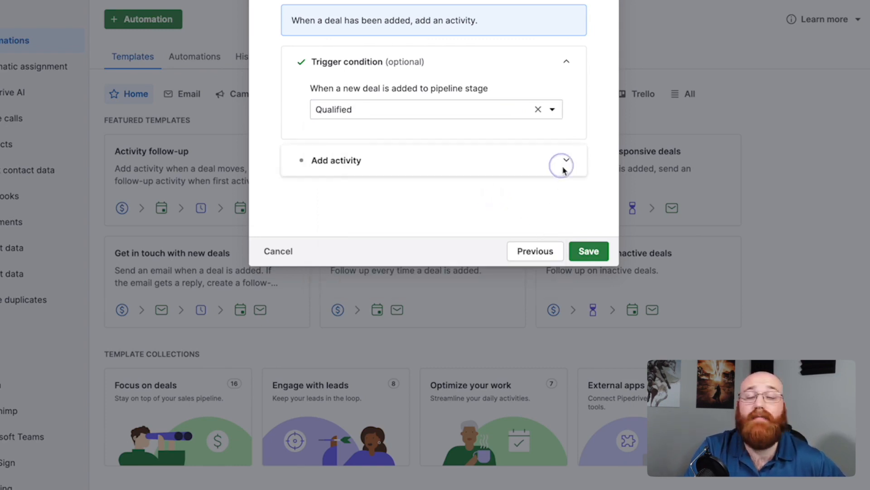
click(565, 161)
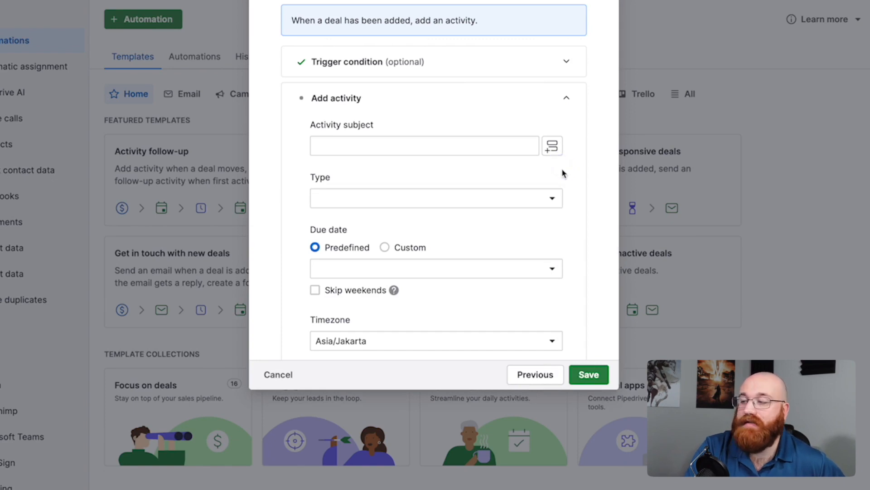
click(552, 145)
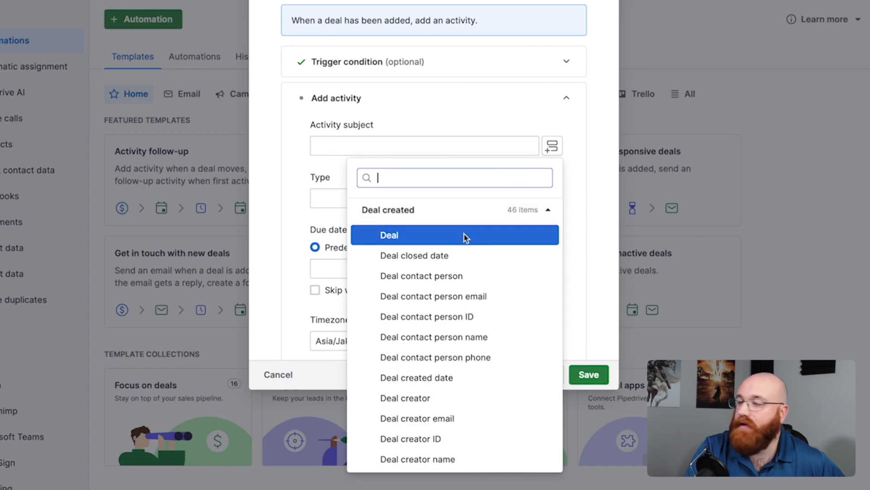
click(389, 234)
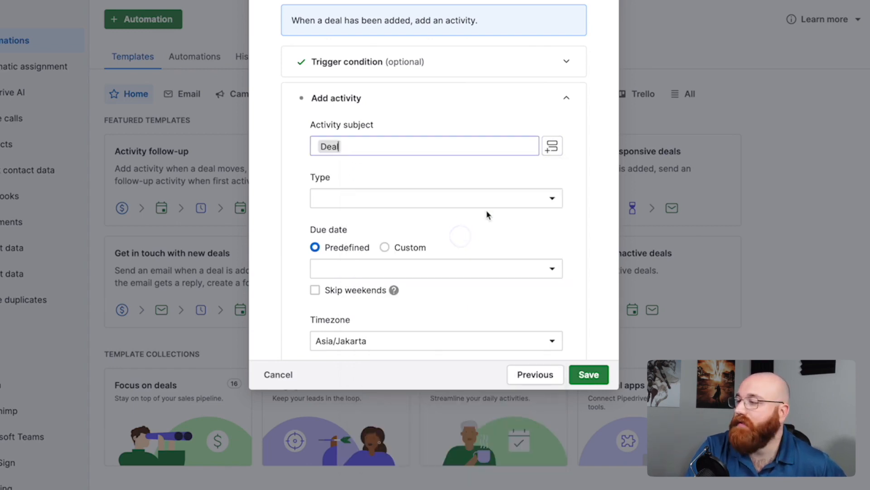
click(436, 198)
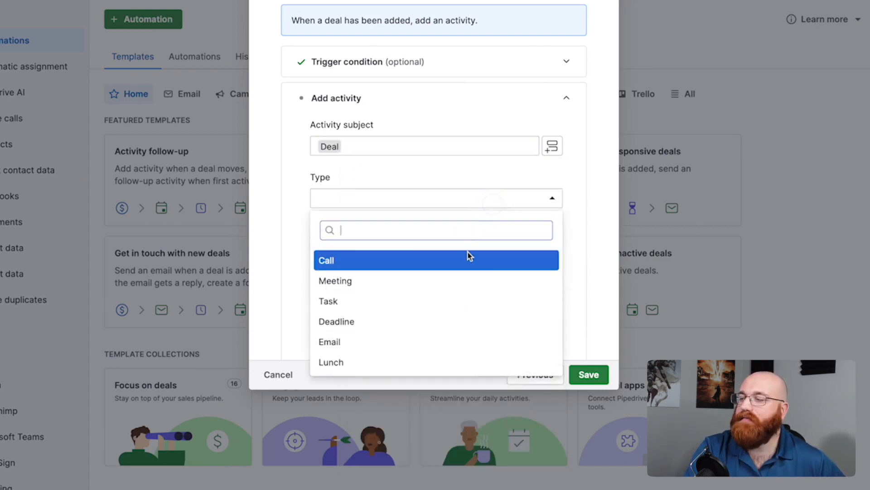
click(336, 280)
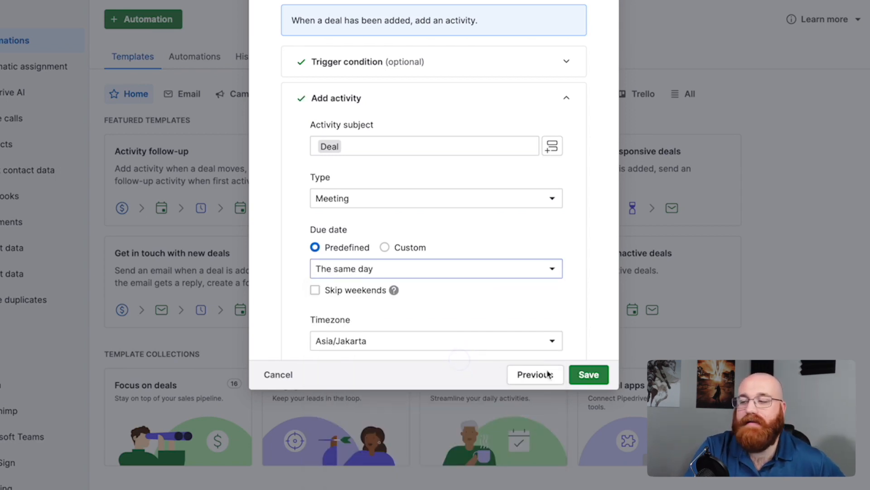
click(588, 374)
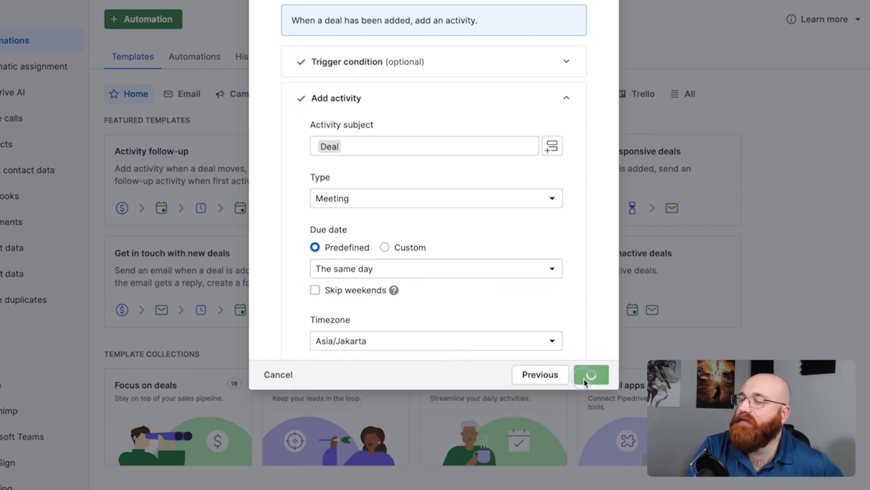
click(591, 375)
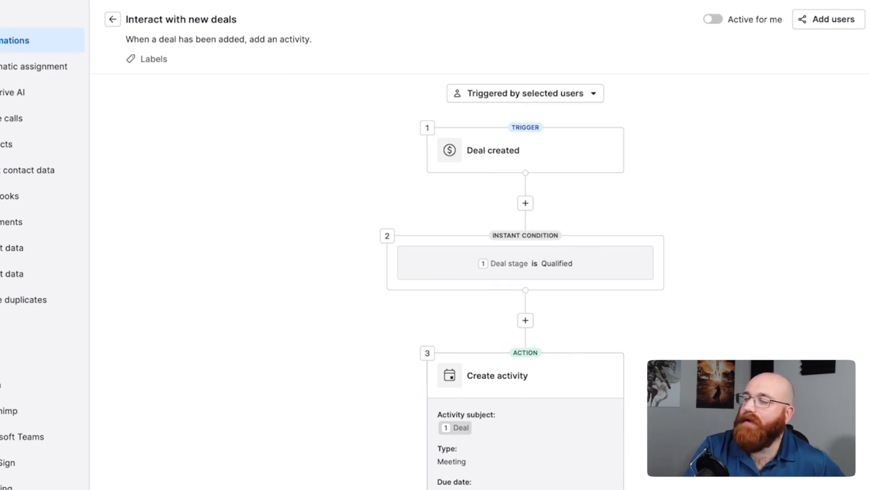
Scroll through the 'Interact with new deals' automation diagram.
scroll(down, 3)
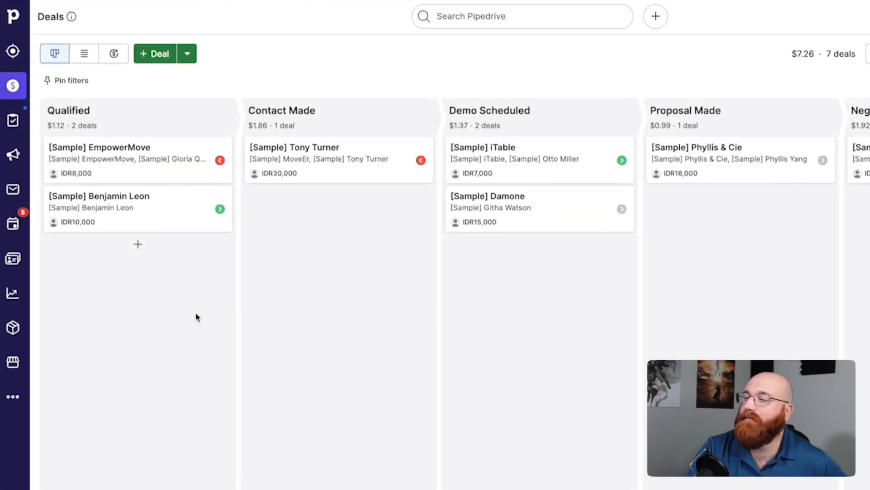
Reopen Automations from the sidebar More menu, hide the Tools list and open the account menu.
click(13, 396)
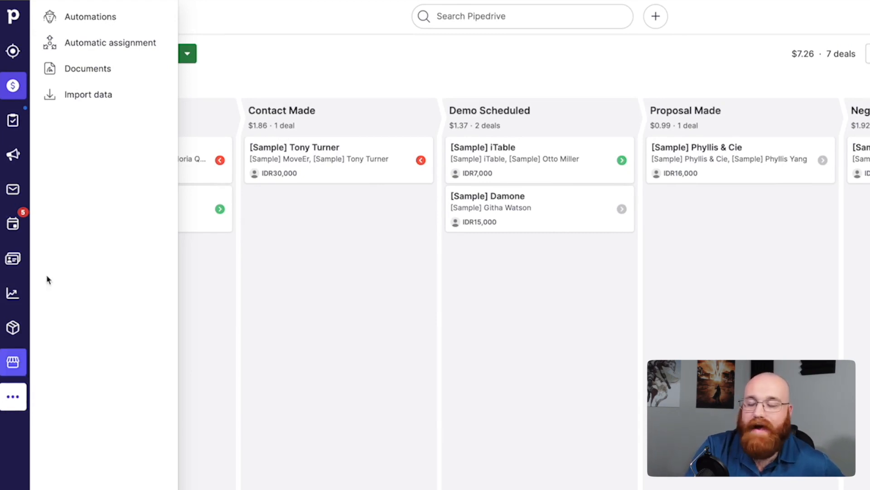
click(90, 79)
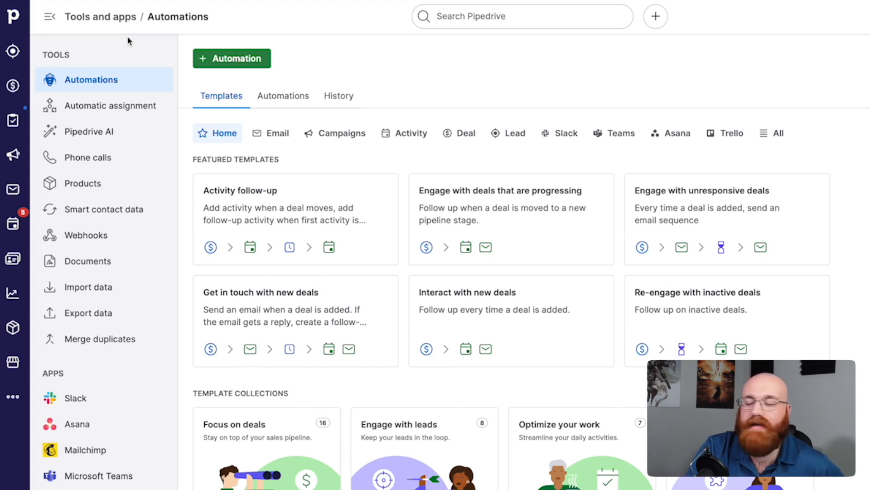
click(49, 16)
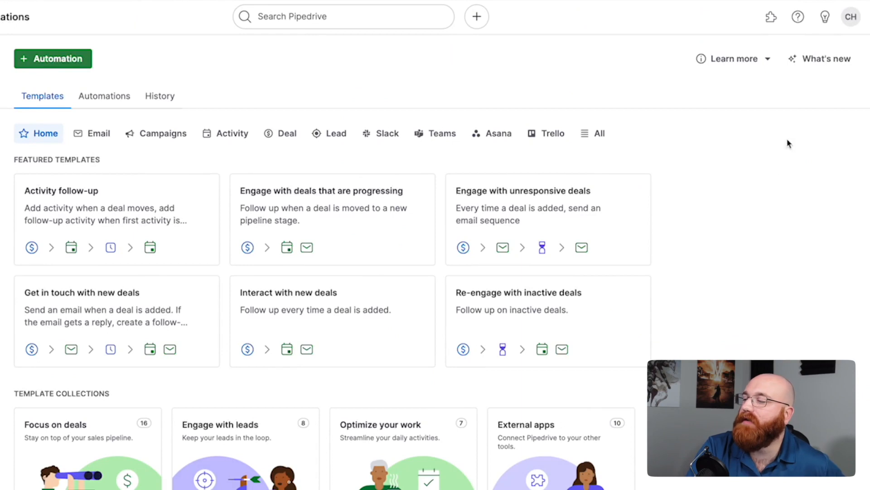
click(850, 16)
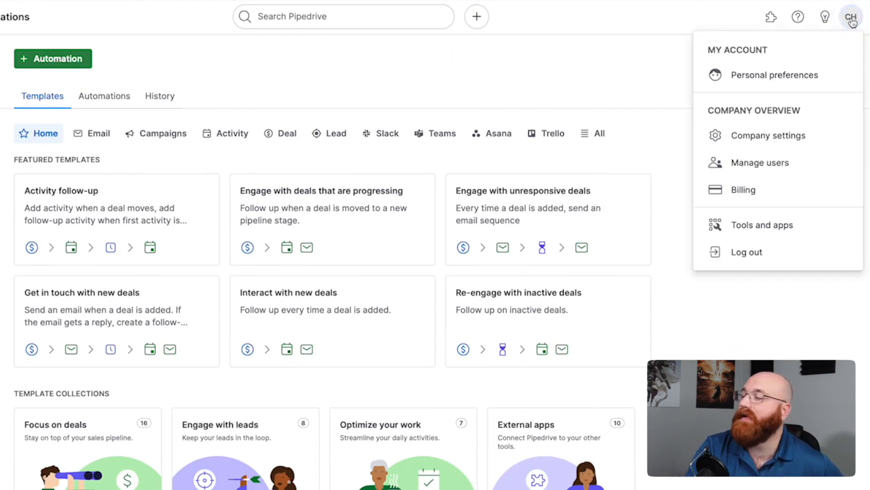
click(758, 162)
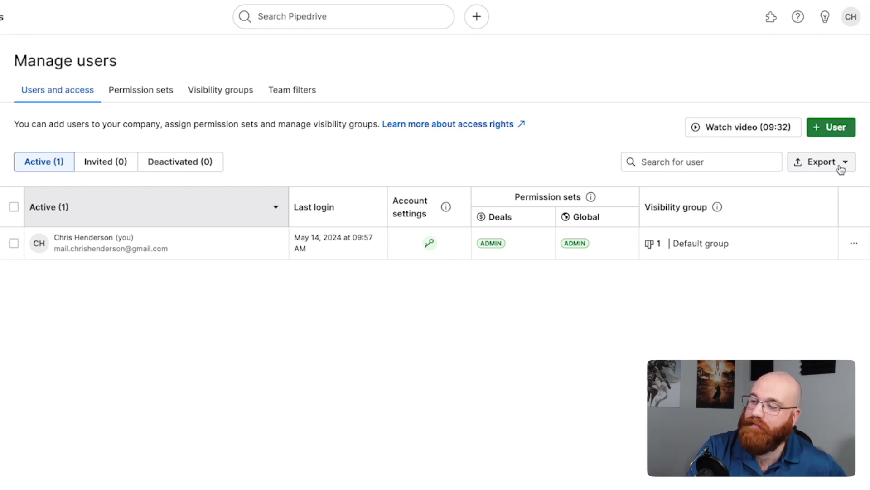
click(831, 127)
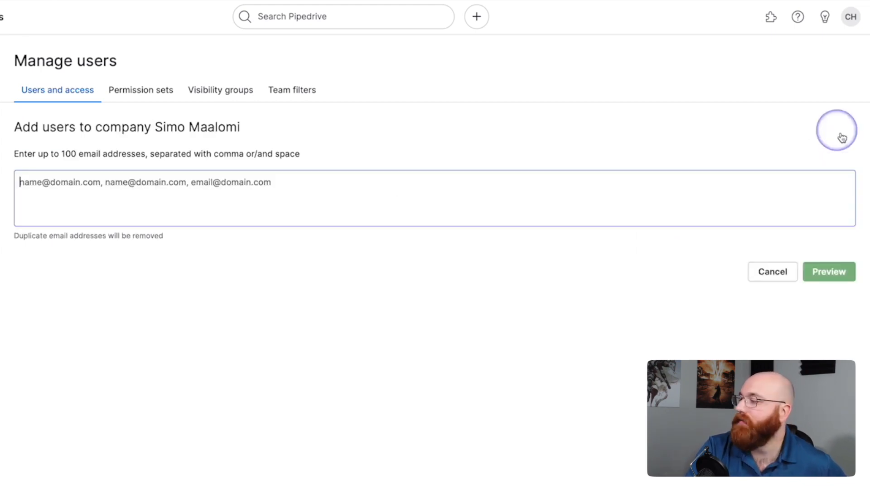
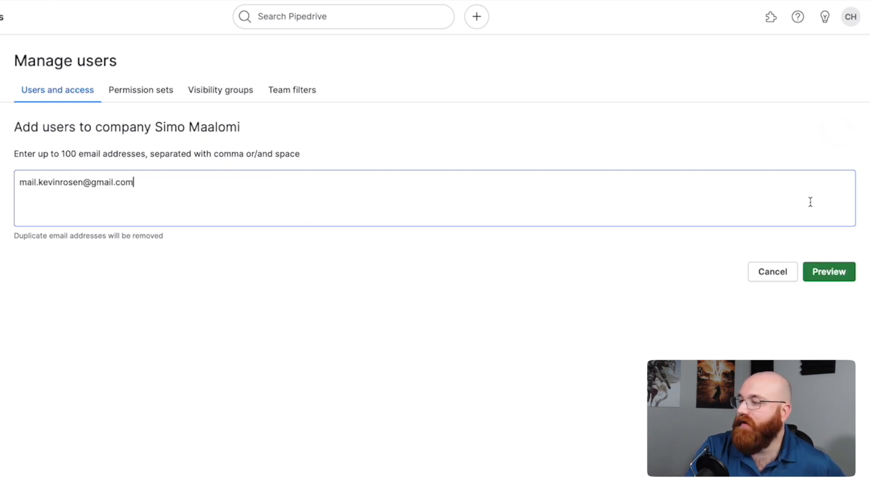
click(828, 272)
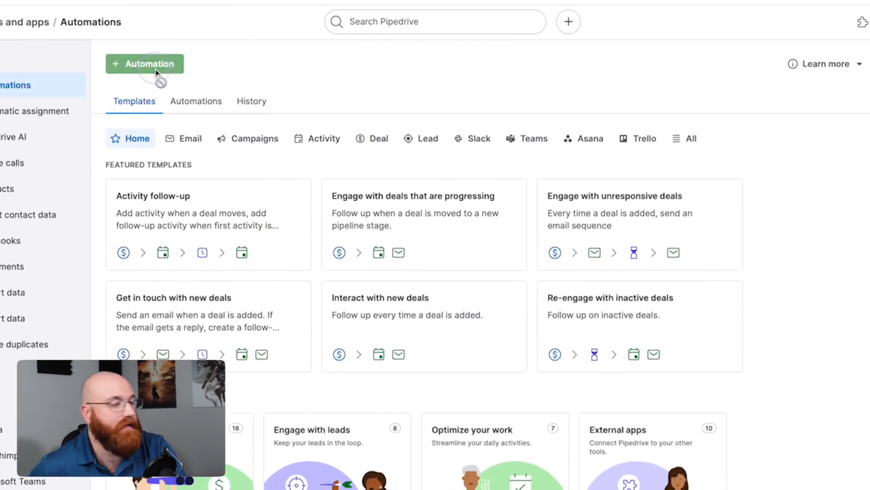
Create a new automation and save its default title 'Untitled 05/15/2024 12:29:45' unchanged.
click(144, 64)
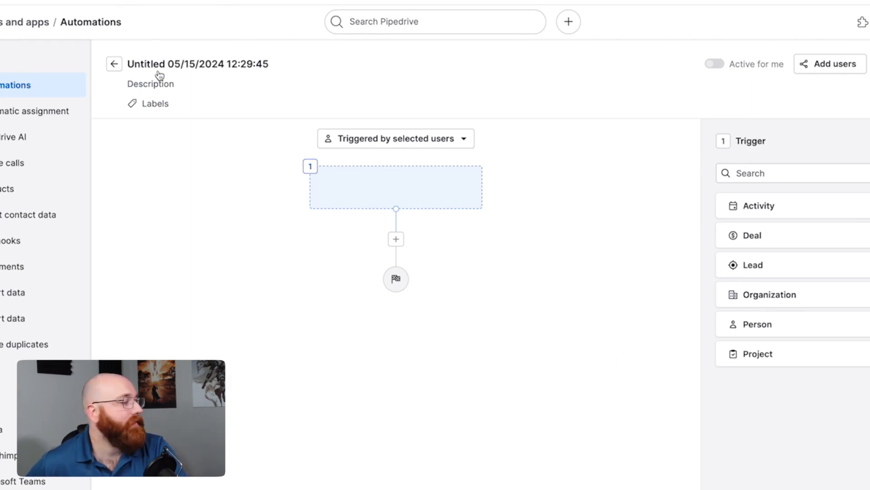
mouse_move(221, 97)
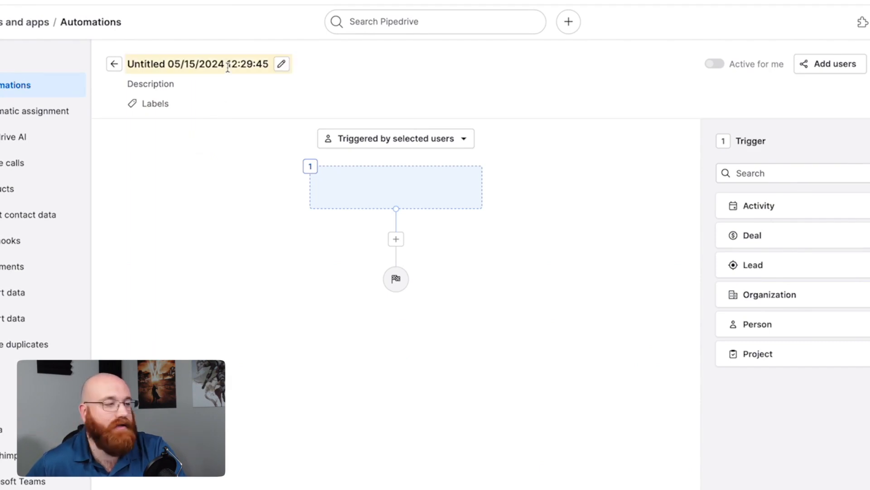
click(281, 64)
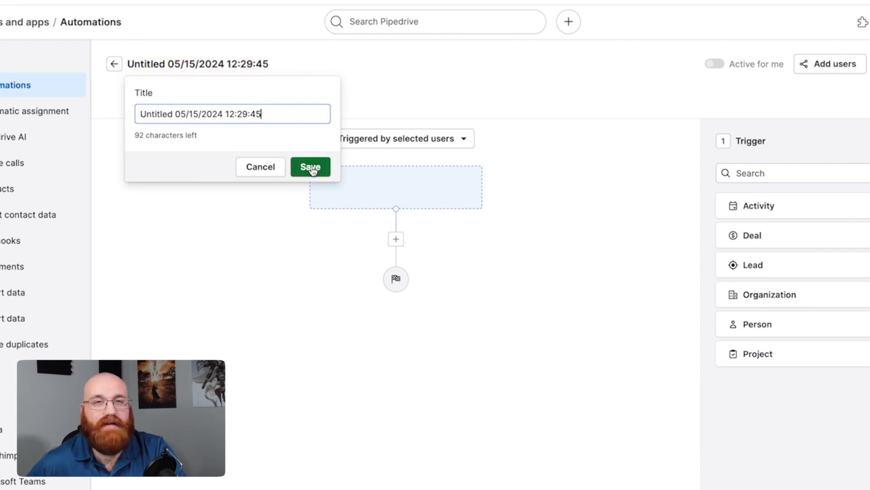
click(310, 167)
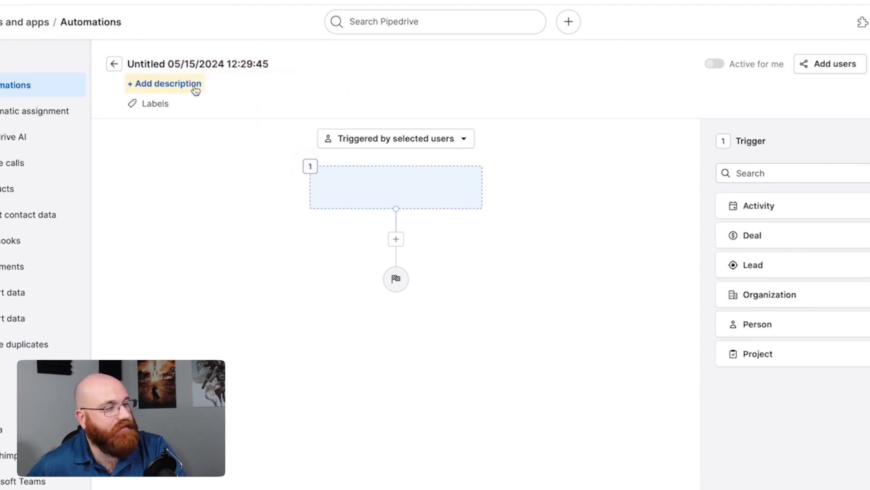
mouse_move(195, 103)
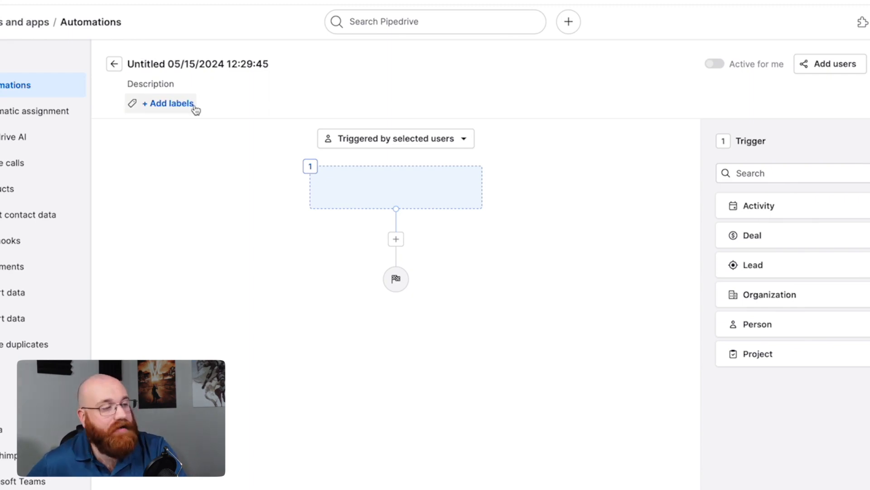
click(164, 103)
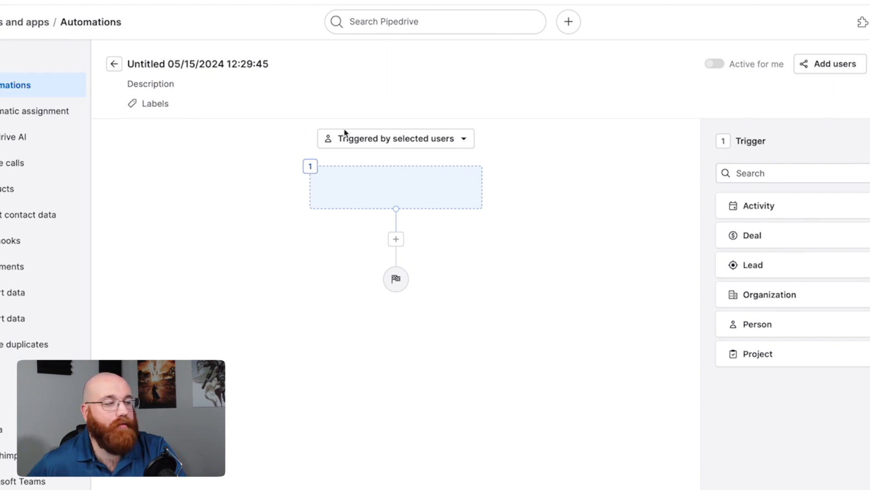
mouse_move(421, 145)
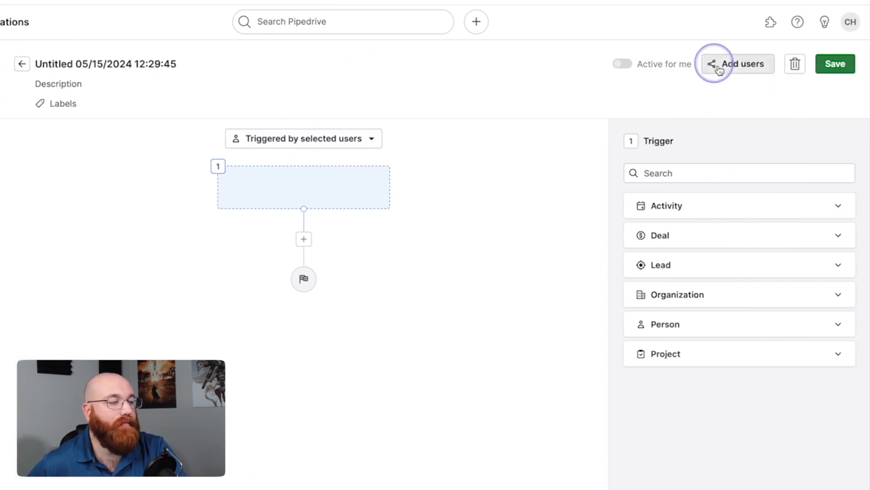
click(738, 63)
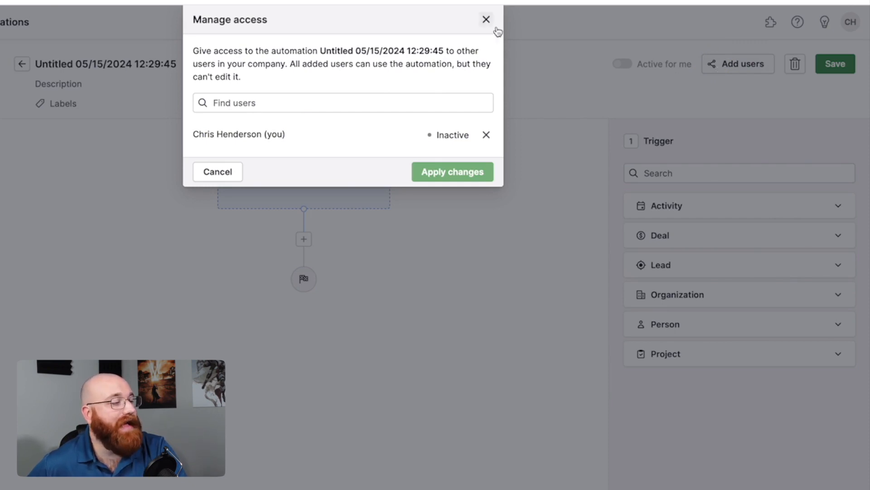
click(486, 19)
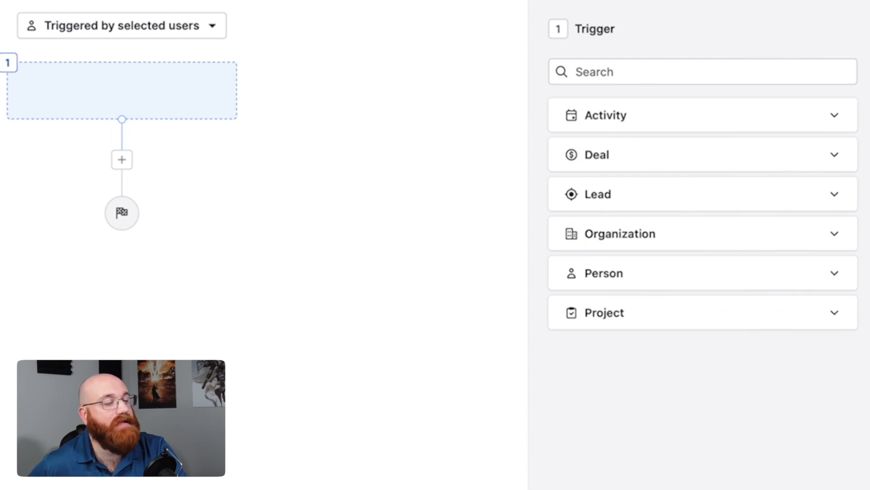
Set trigger Deal created, then apply an instant condition: Deal is empty AND Deal is not empty.
click(597, 154)
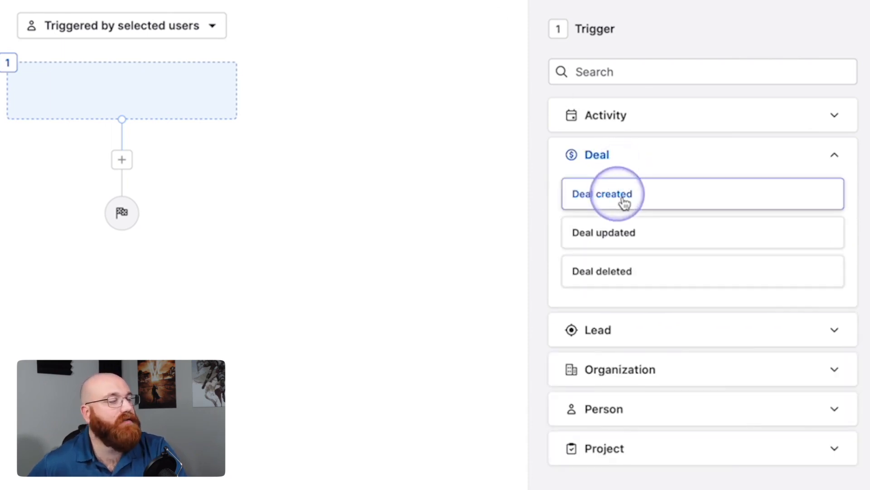
click(601, 193)
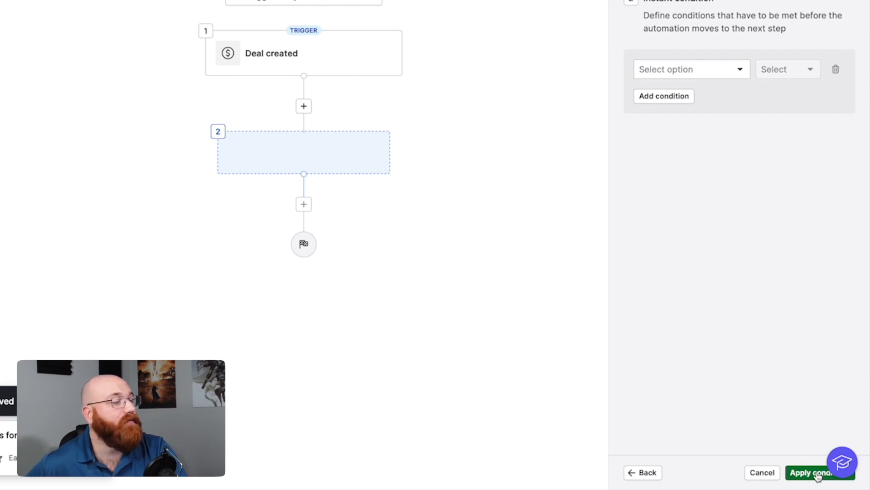
mouse_move(716, 222)
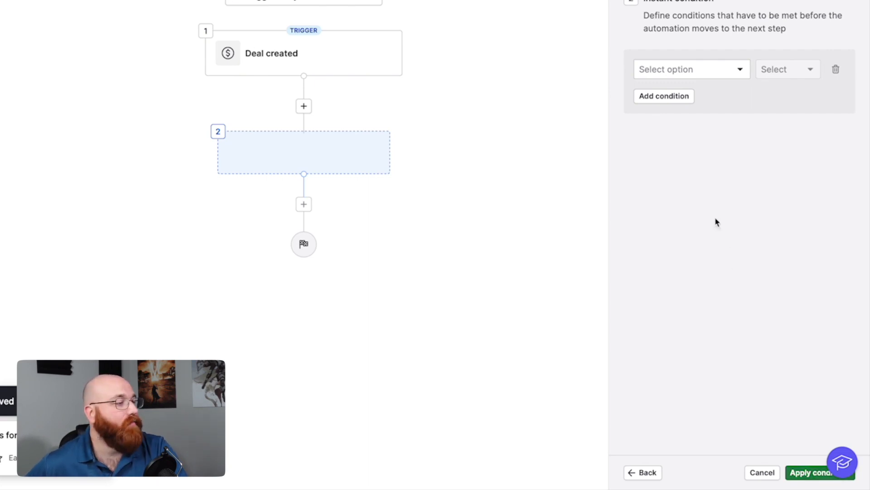
click(663, 97)
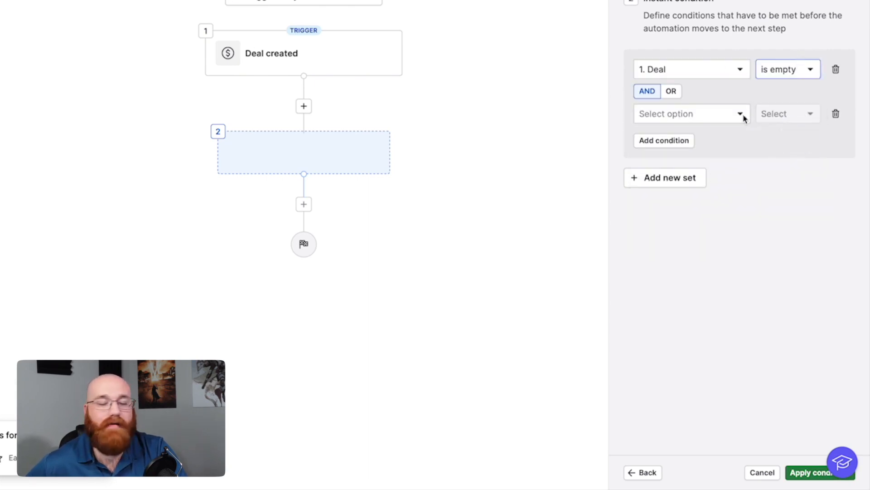
click(691, 113)
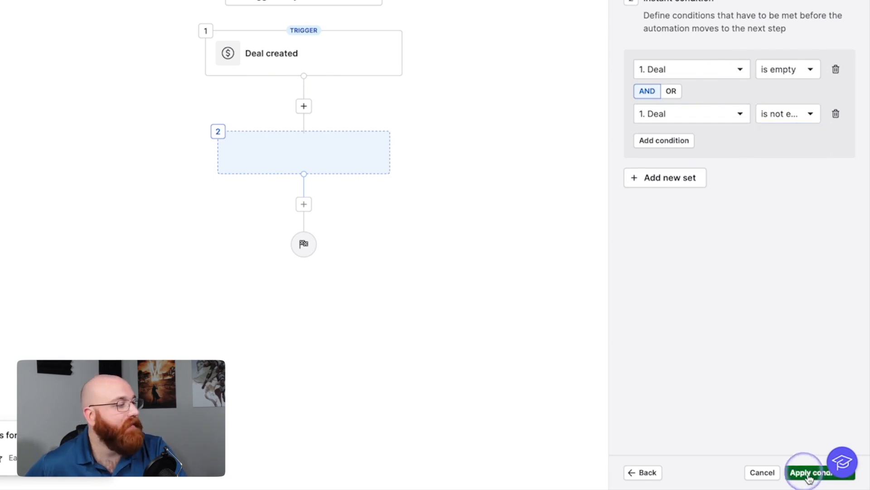
click(812, 473)
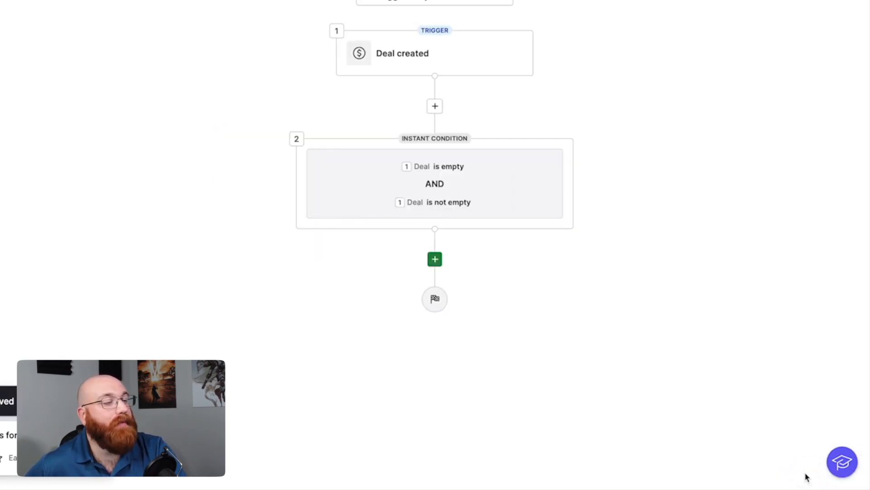
mouse_move(434, 258)
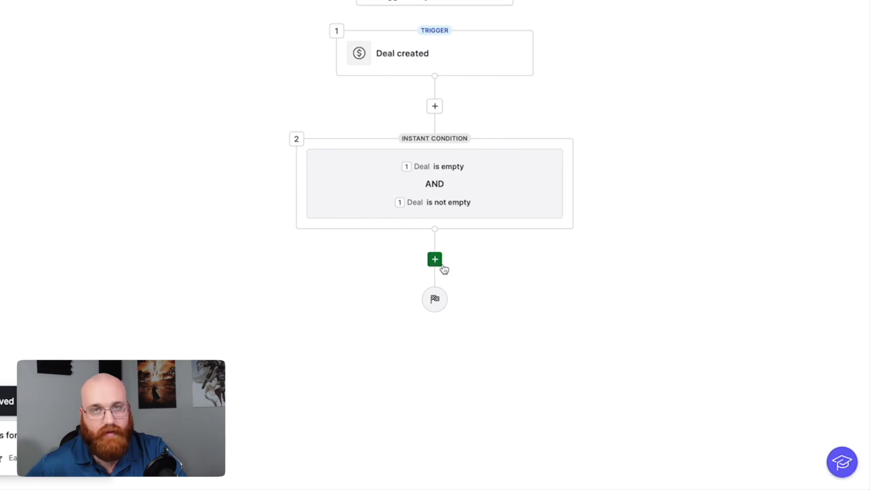
Add step 3 as another instant condition requiring 1. Deal is empty, and apply it.
click(435, 259)
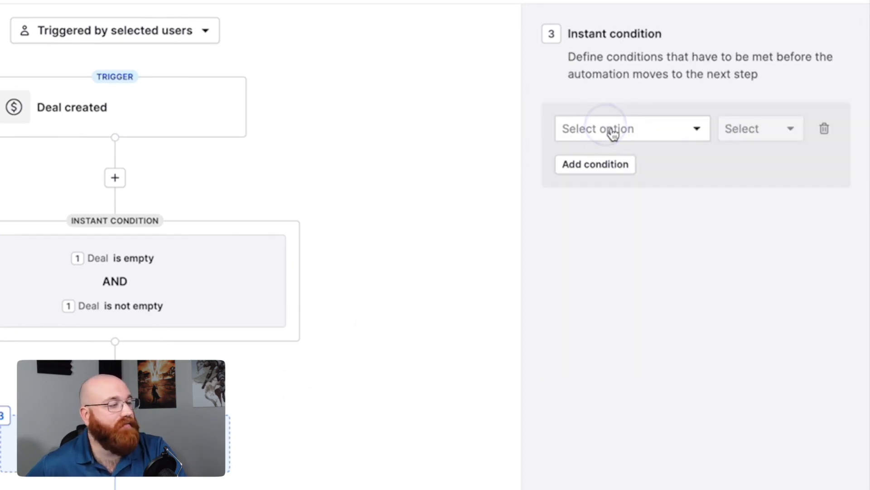
click(632, 127)
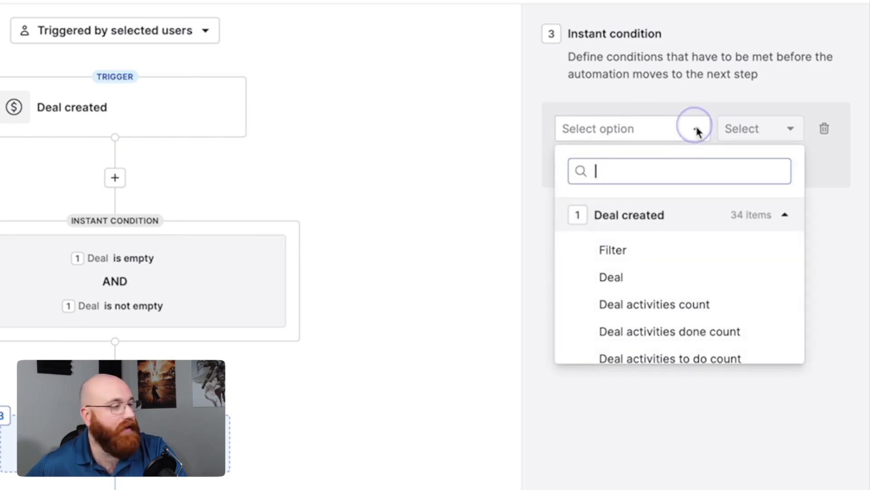
click(610, 277)
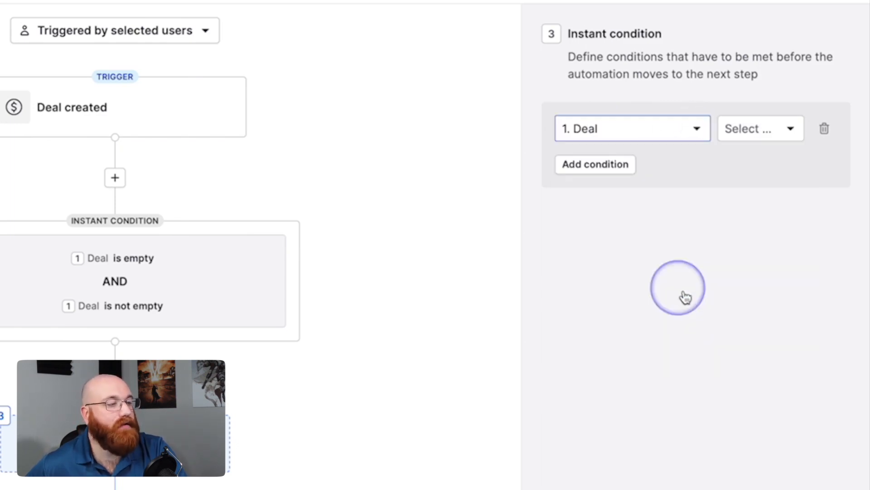
click(761, 128)
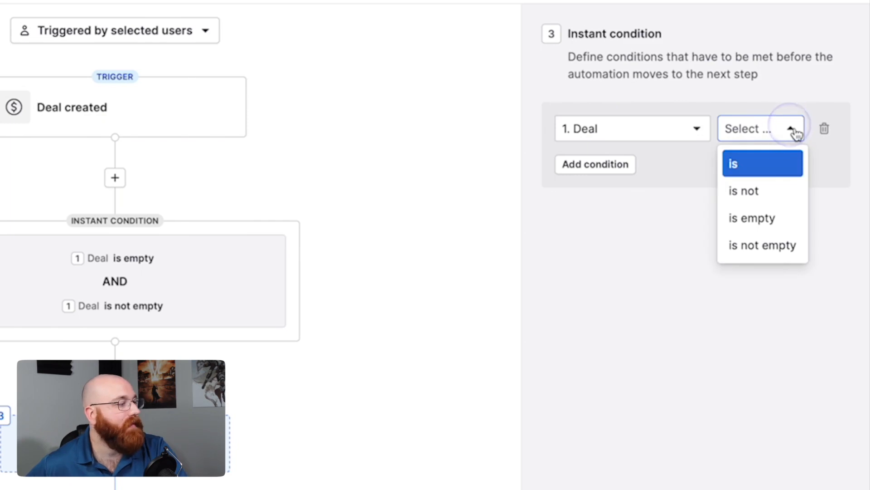
click(752, 218)
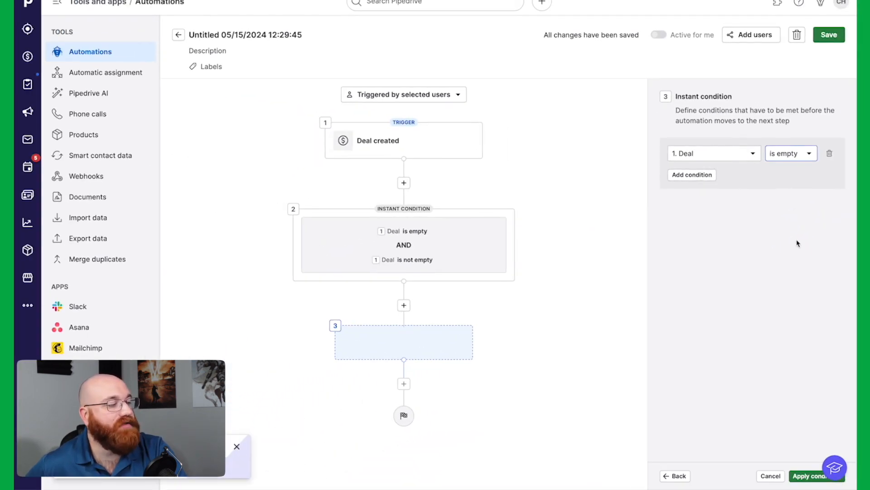
click(810, 476)
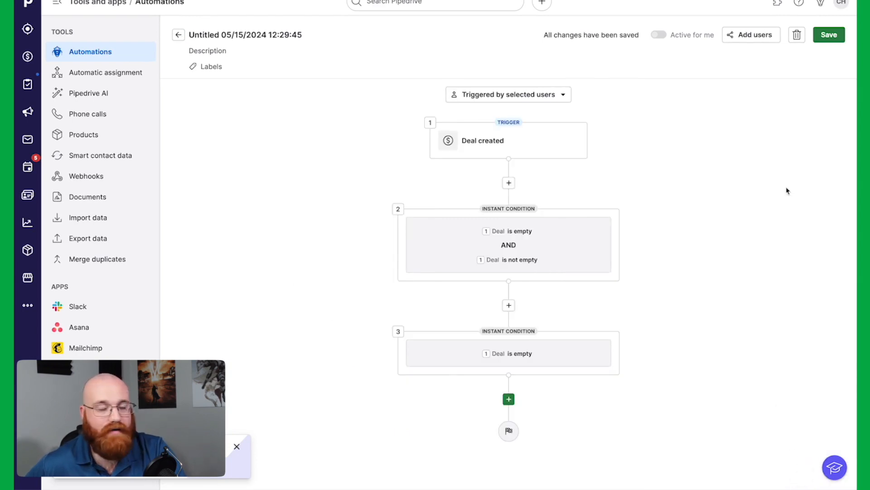
Save the automation and return to the Automations tab so 'Untitled 05/15/2024 12:29:45' appears in the list.
click(828, 34)
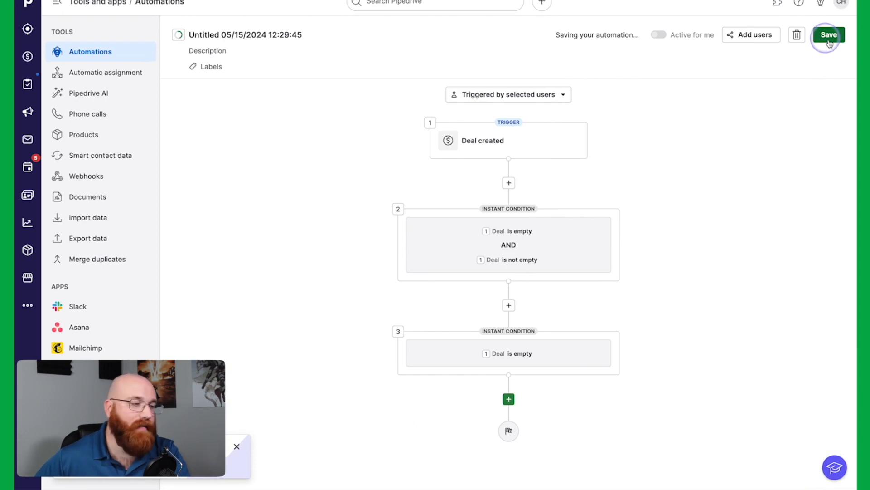
click(829, 35)
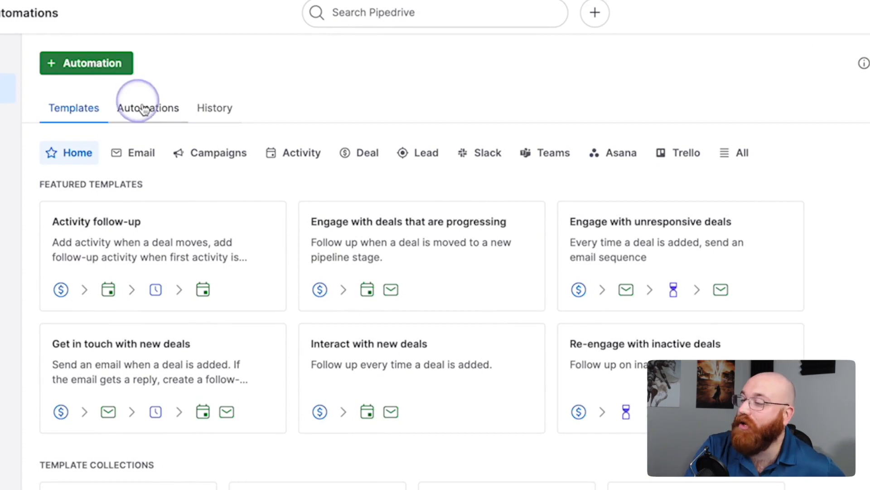
click(148, 108)
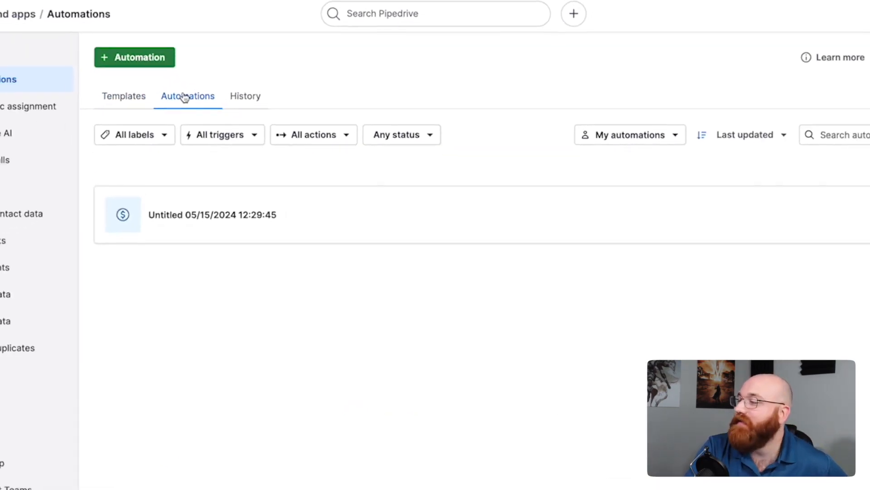